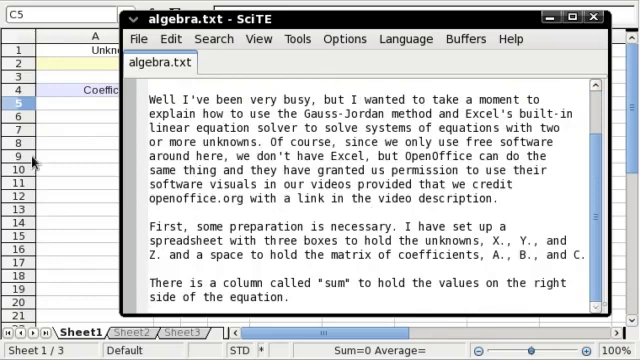
pyautogui.moveTo(100, 178)
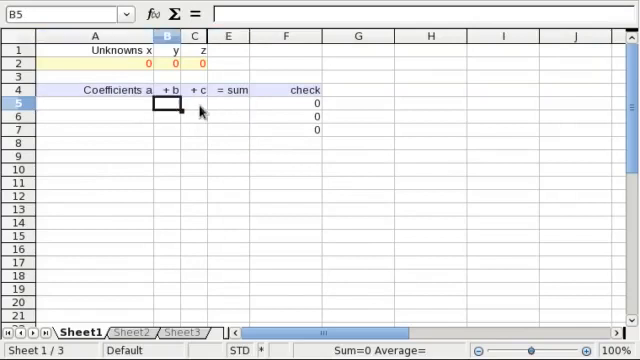
pyautogui.click(195, 104)
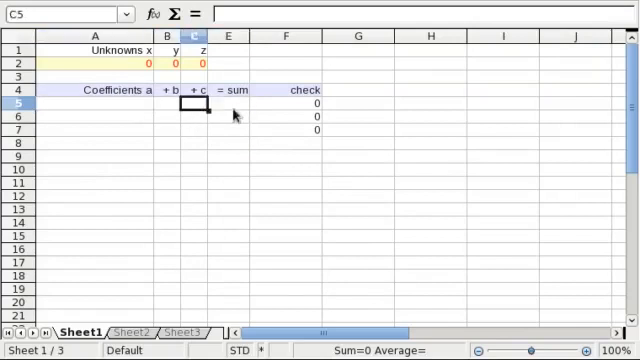
pyautogui.click(228, 104)
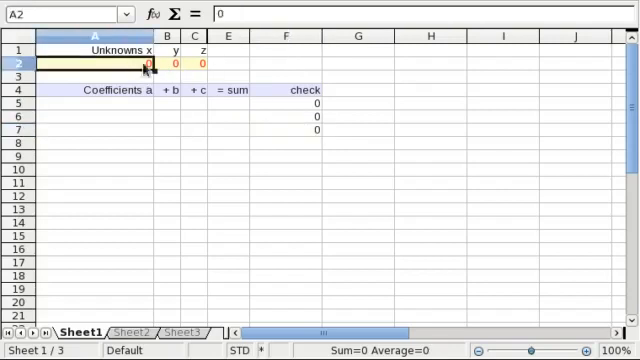
pyautogui.click(196, 63)
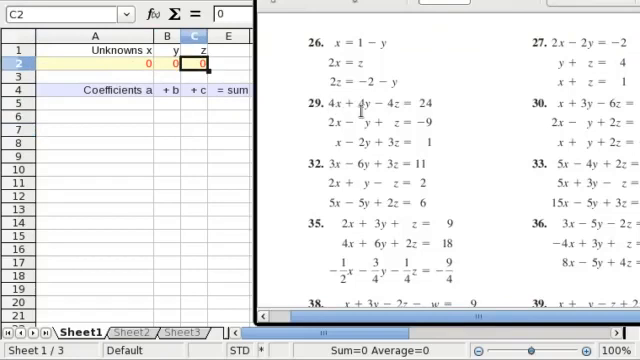
pyautogui.moveTo(445, 110)
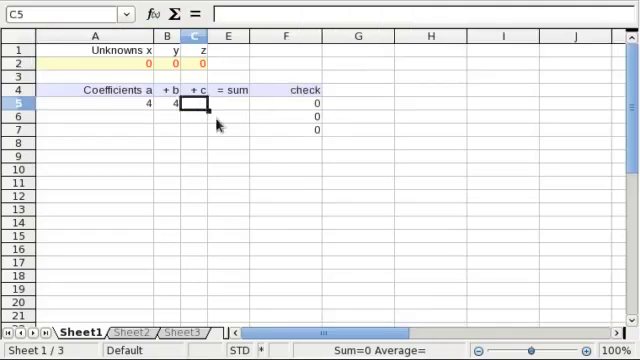
# - Enter 4, 4, -4, 24; 2, -1, 1, -9; and 1, -2, 3, 1 into A5:E7
pyautogui.write('-4')
pyautogui.click(229, 103)
pyautogui.write('24')
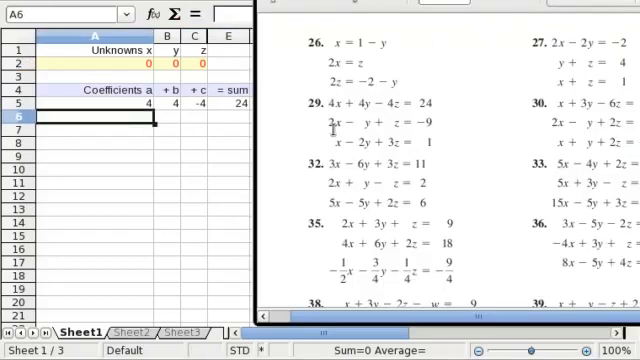
pyautogui.moveTo(435, 125)
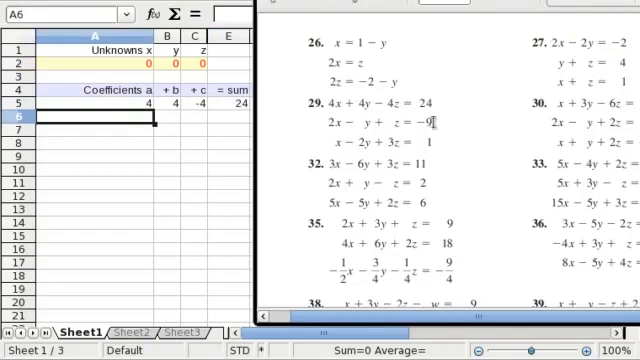
pyautogui.write('2')
pyautogui.click(168, 116)
pyautogui.write('-1')
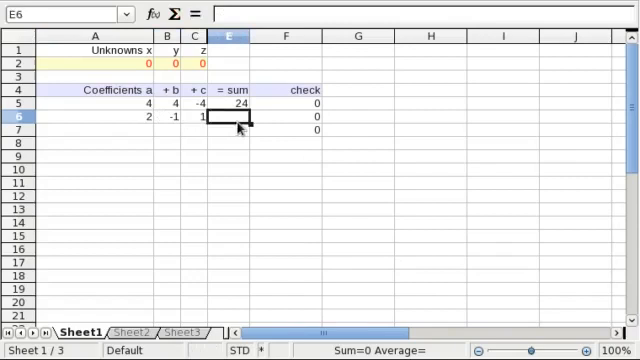
pyautogui.write('-9')
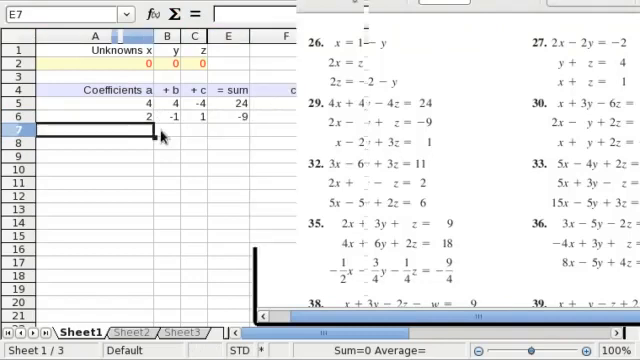
pyautogui.write('-2')
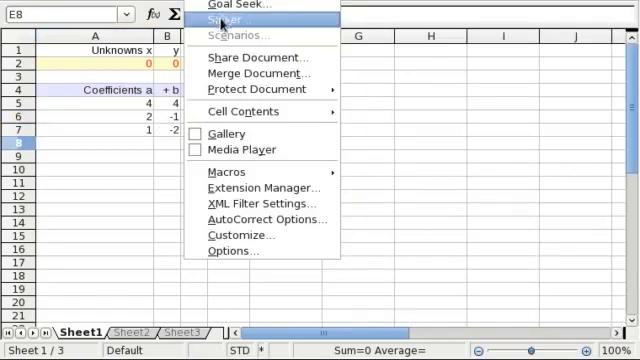
# - Run Solver on target F2, changing A2:C2, with F5:F7 = E5:E7, and keep the result
pyautogui.click(226, 18)
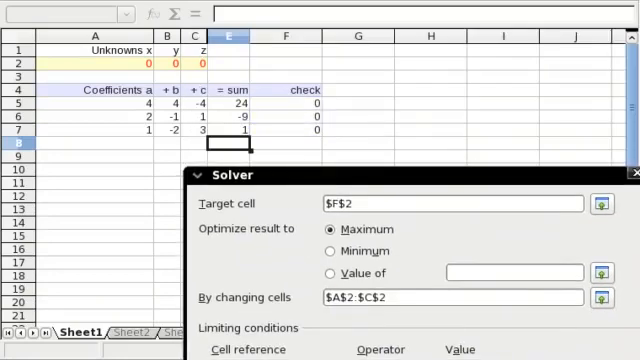
pyautogui.click(286, 104)
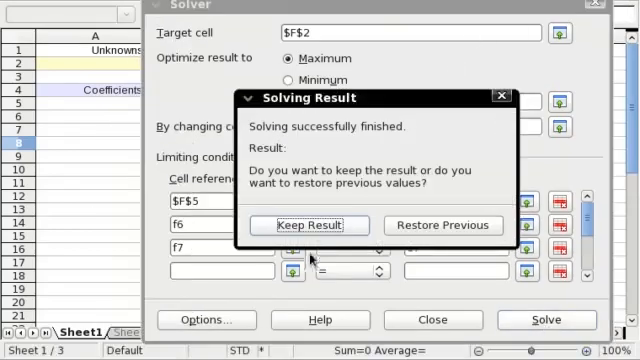
pyautogui.click(308, 224)
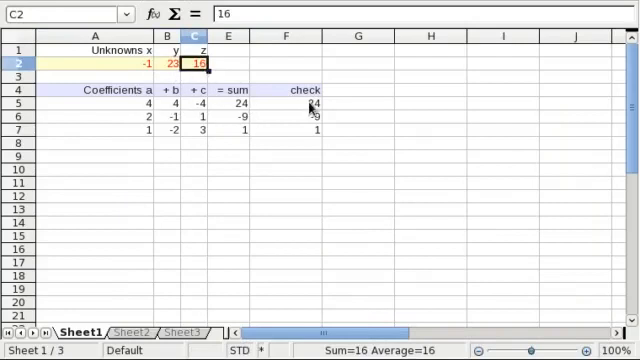
# - Copy the system to A9 and fill =A5/4 across row 9, giving 1, 1, -1, 6
pyautogui.click(287, 102)
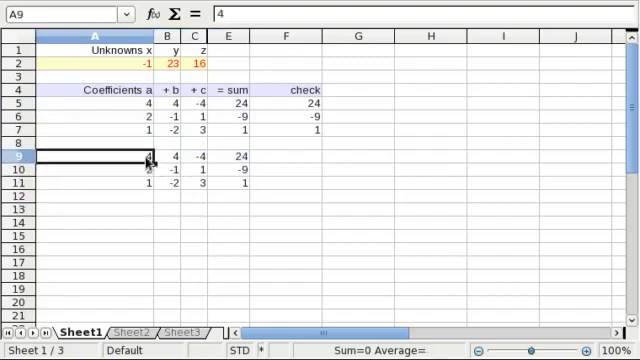
pyautogui.write('=A5')
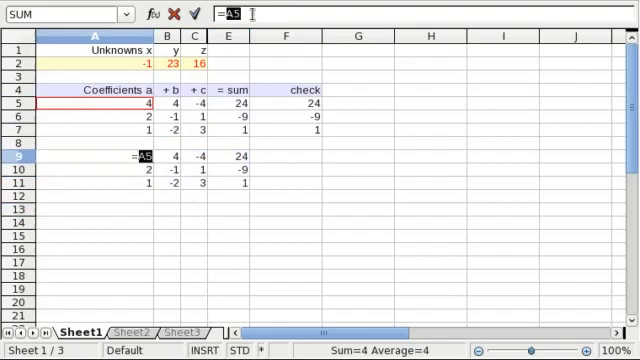
pyautogui.write('/4')
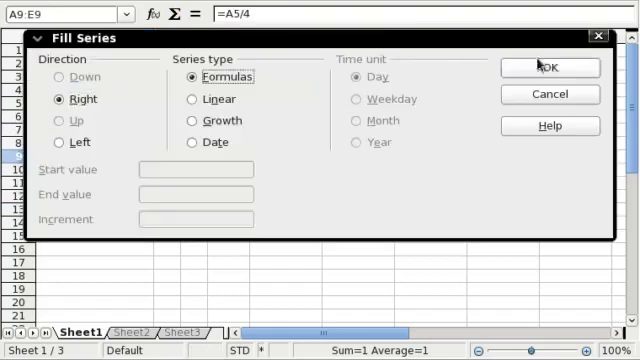
pyautogui.click(541, 67)
pyautogui.write('=')
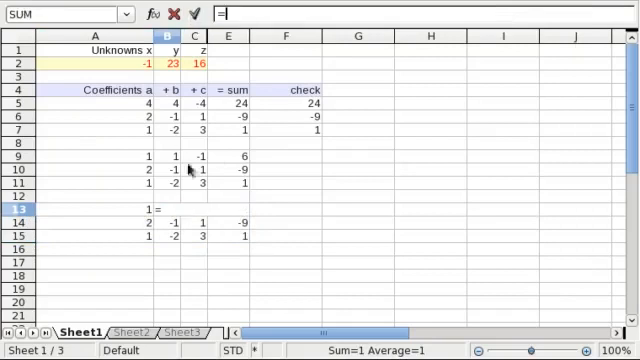
# - Add the first two rows in row 13 and divide by 3, giving 1, 0, 0, -1
pyautogui.click(158, 175)
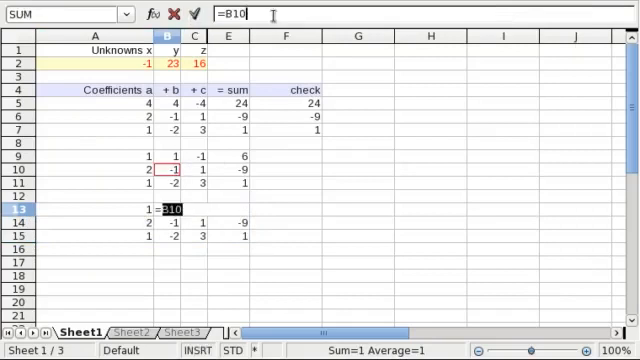
pyautogui.write('+')
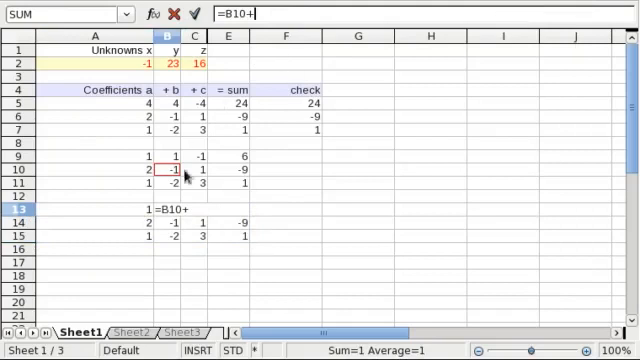
pyautogui.click(183, 156)
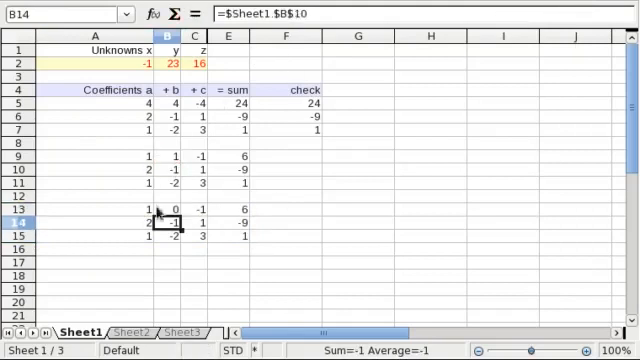
pyautogui.click(167, 212)
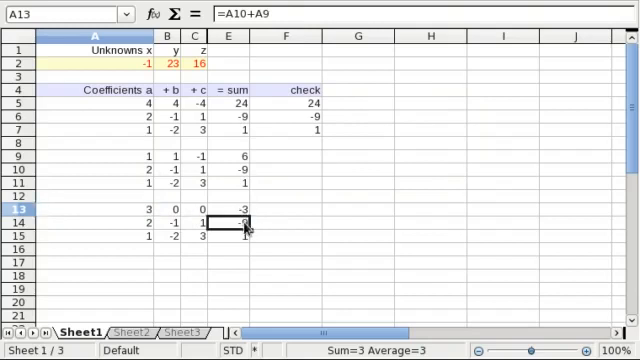
# - Copy rows 13–15 and Paste Special them as links into A17
pyautogui.click(38, 208)
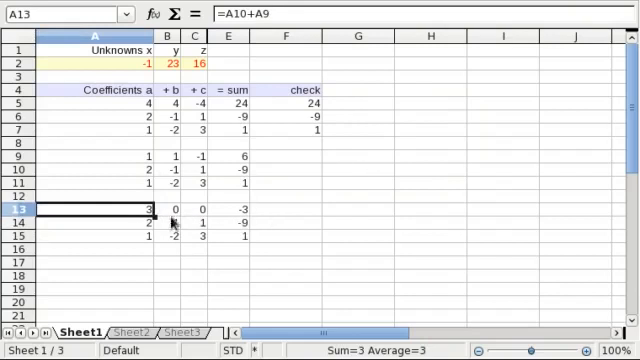
pyautogui.click(230, 203)
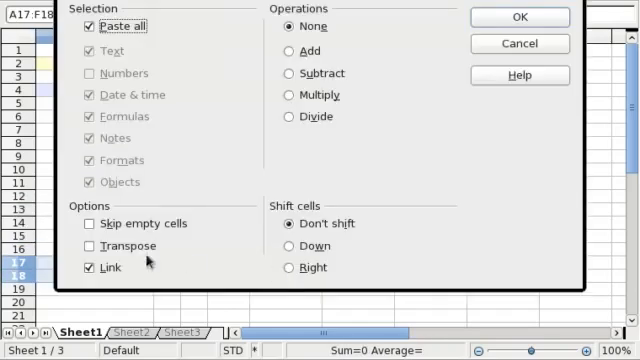
pyautogui.click(518, 16)
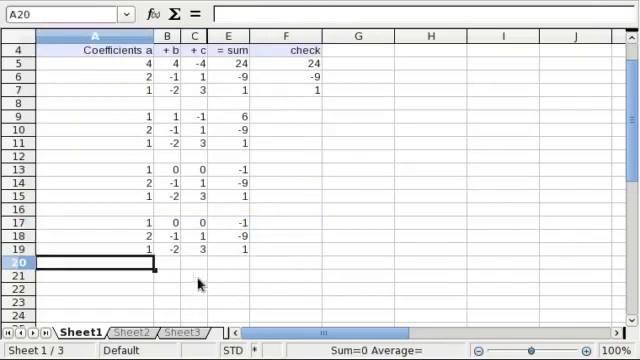
# - Start a =A19*-2+ row combination and paste the third row as linked cells
pyautogui.press('Down')
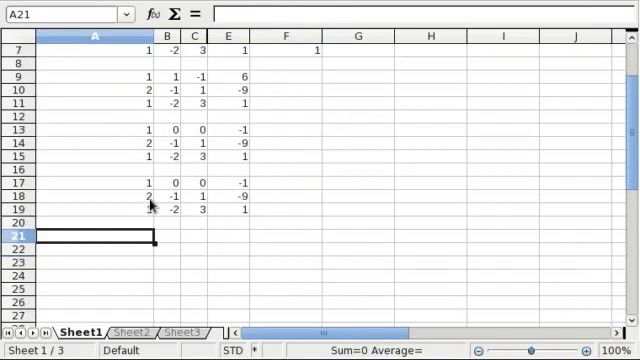
pyautogui.moveTo(148, 237)
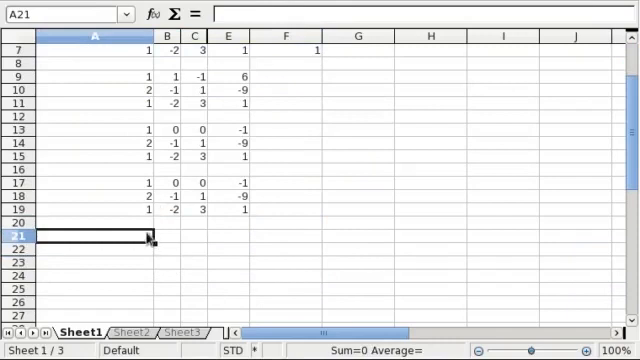
pyautogui.write('=A19*-2+A18')
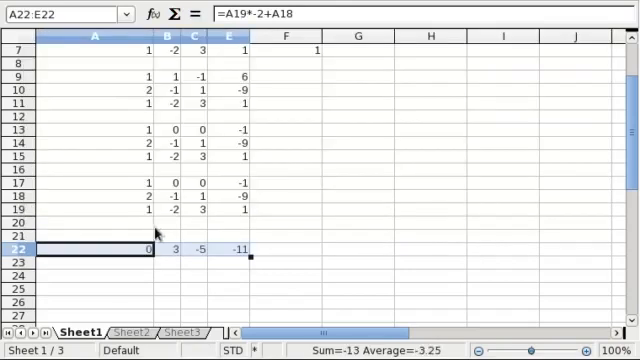
pyautogui.click(239, 191)
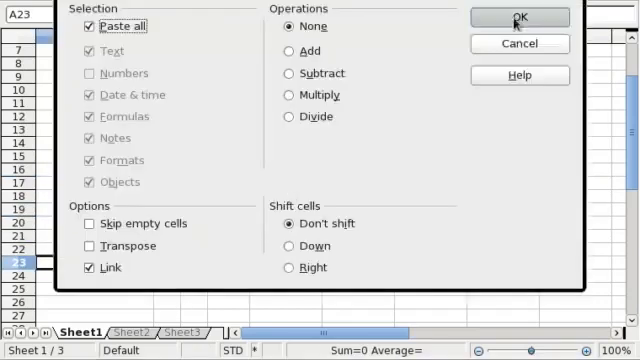
pyautogui.click(490, 17)
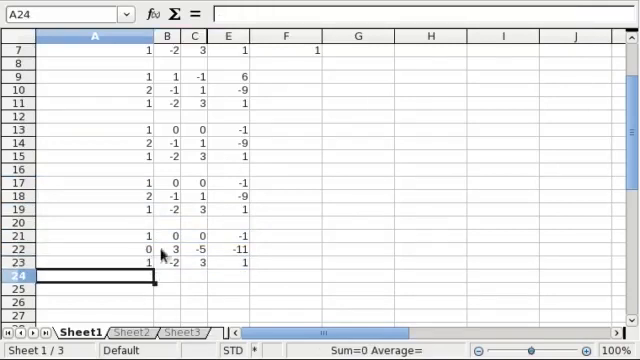
pyautogui.moveTo(155, 295)
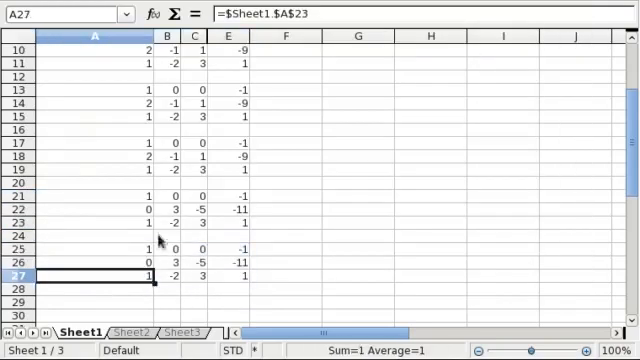
# - Fill =A23-A21 across row 27 and link-copy rows 25–27 into A29
pyautogui.write('=A23-A21')
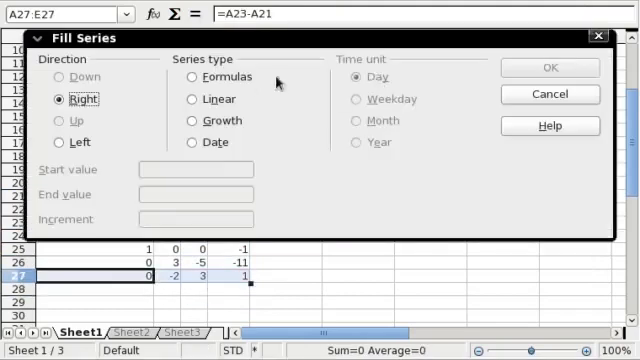
pyautogui.click(537, 66)
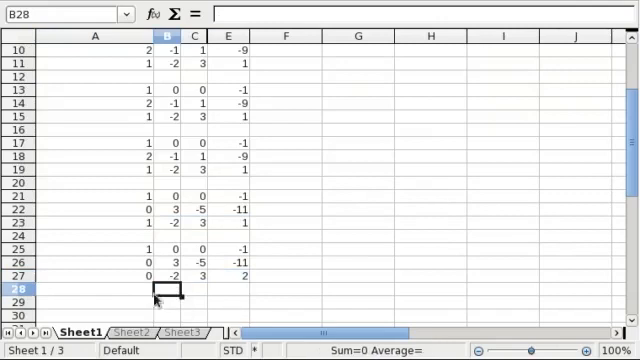
pyautogui.scroll(-3)
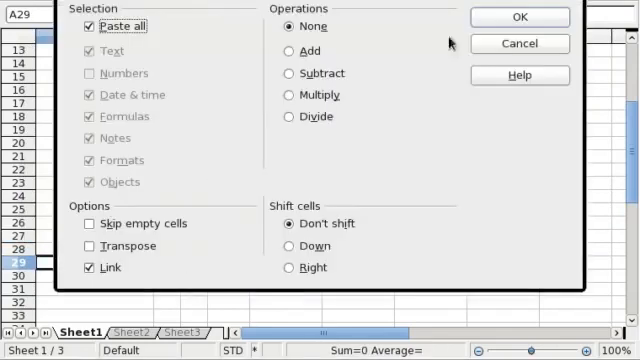
pyautogui.click(490, 16)
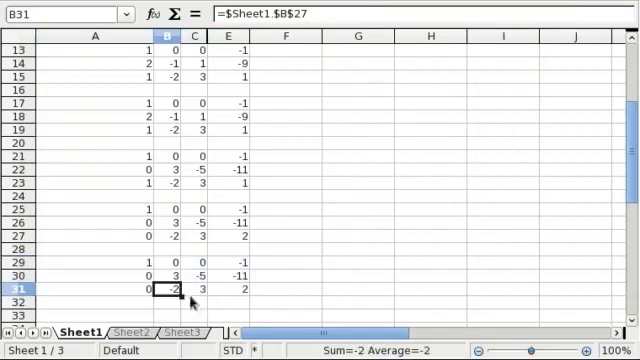
pyautogui.click(167, 270)
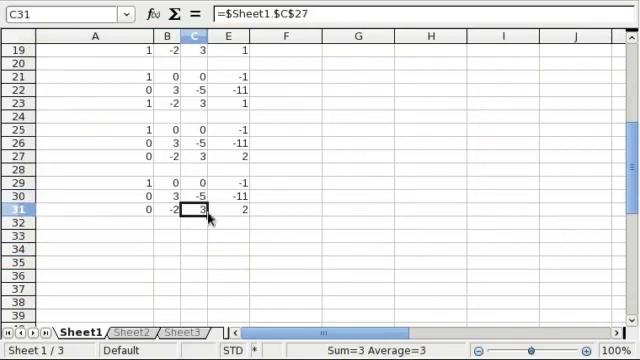
pyautogui.moveTo(213, 254)
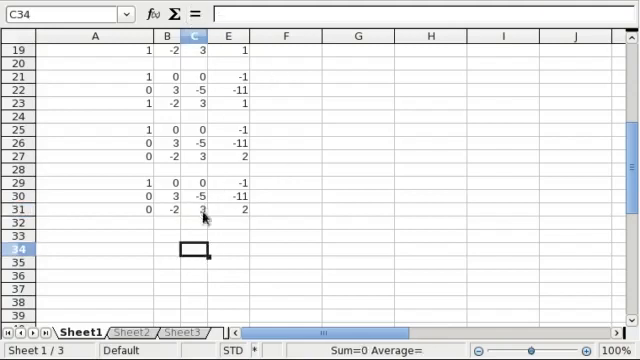
# - Enter =C31*5+C30*3 and paste it across A34:E34, confirming the overwrite warnings
pyautogui.write('=')
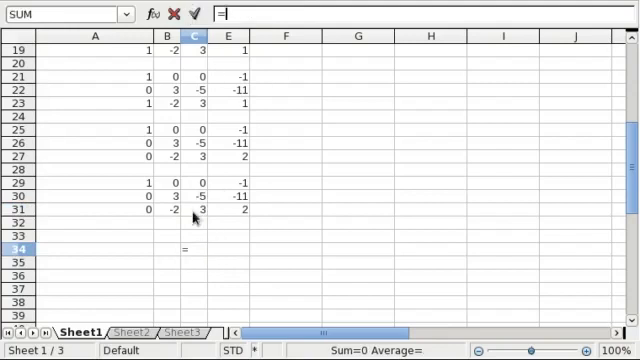
pyautogui.click(192, 214)
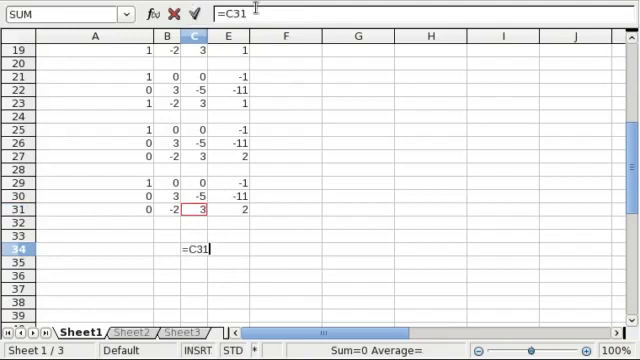
pyautogui.write('*5+')
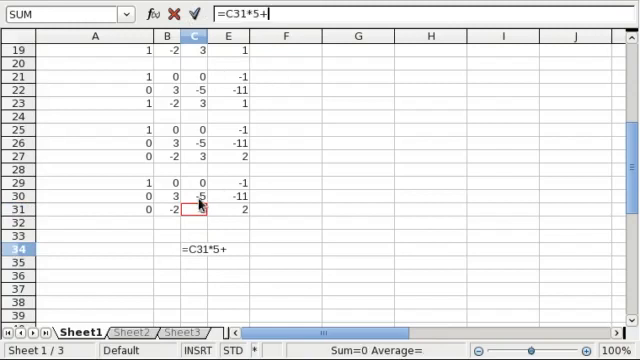
pyautogui.click(187, 185)
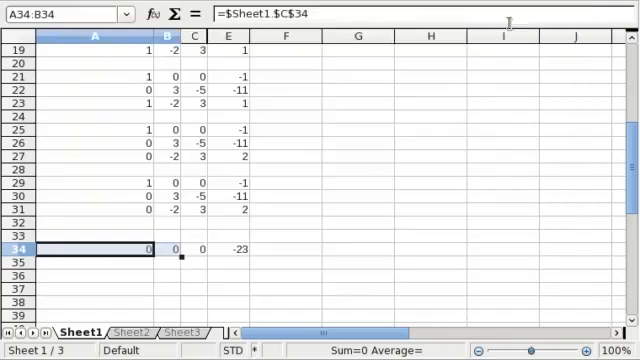
pyautogui.press('ctrl+v')
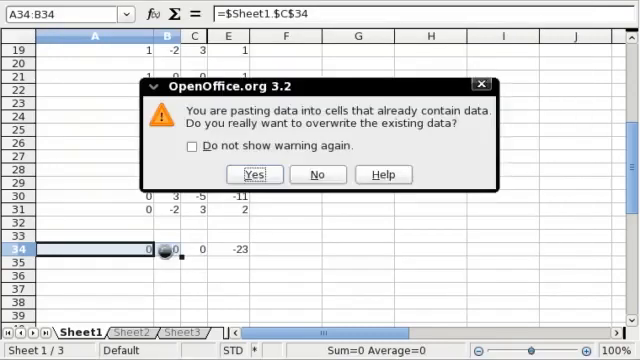
pyautogui.click(255, 174)
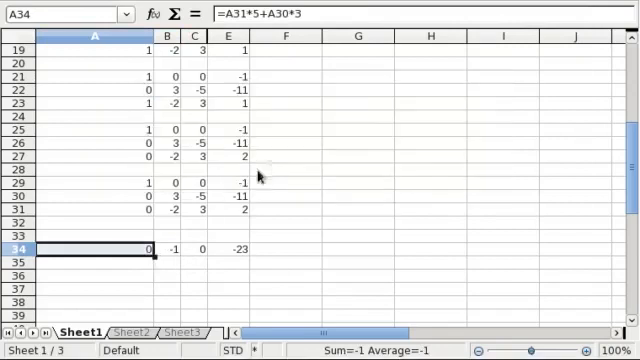
pyautogui.press('ctrl+v')
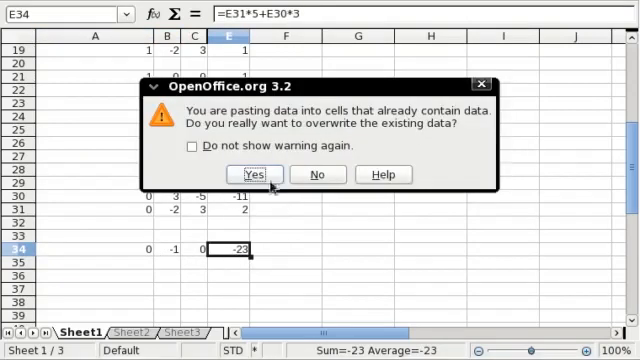
pyautogui.click(251, 174)
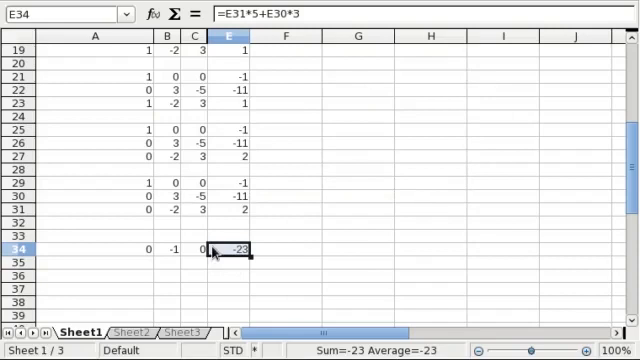
pyautogui.moveTo(217, 262)
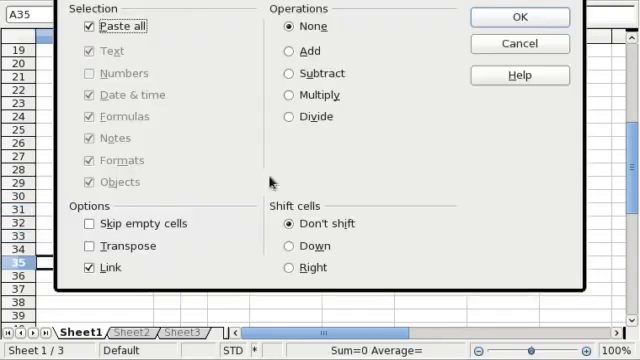
# - Link-paste rows 33 and 35, negate row 34 to 0, 1, 0, 23, then link-copy into A37
pyautogui.click(491, 17)
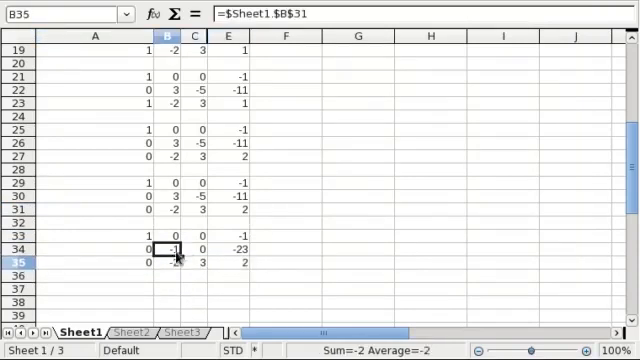
pyautogui.click(147, 241)
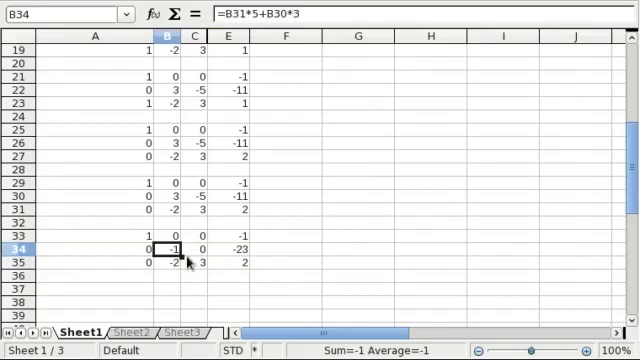
pyautogui.moveTo(225, 263)
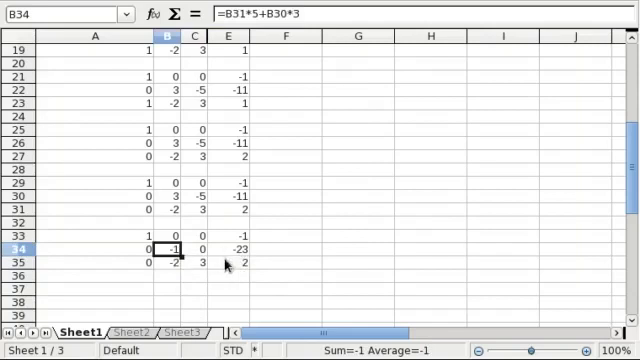
pyautogui.write('1')
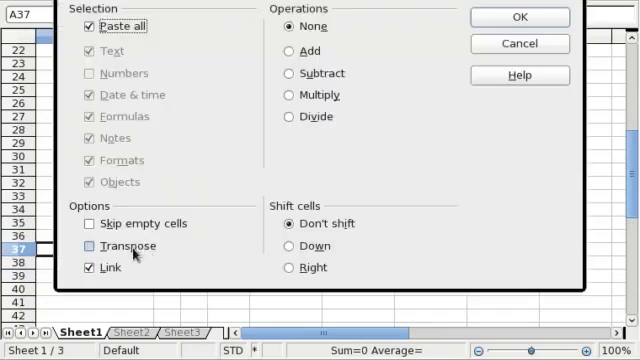
pyautogui.click(491, 17)
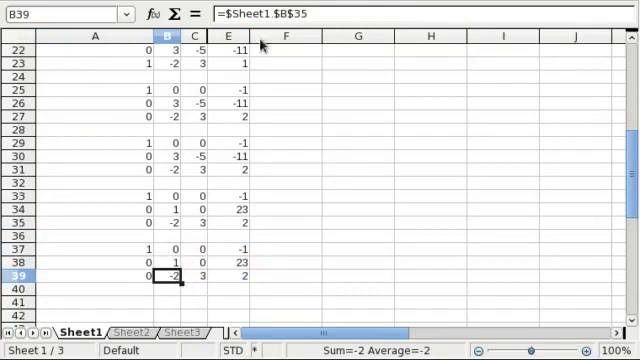
pyautogui.scroll(-3)
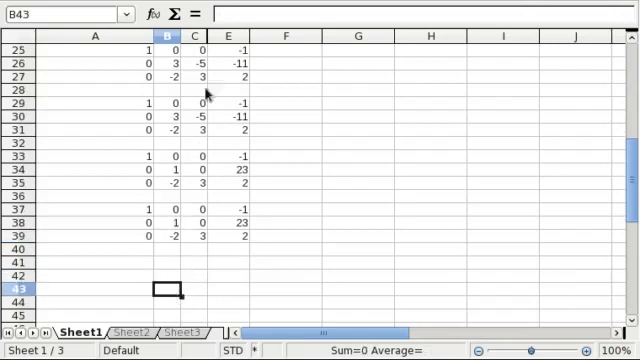
# - Link-copy rows 37–39 to rows 41–43, add row 39 to row 43, then scale it with =E43/3
pyautogui.write('=B39')
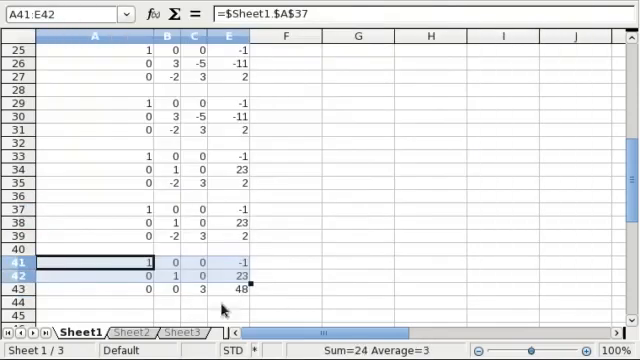
pyautogui.moveTo(198, 295)
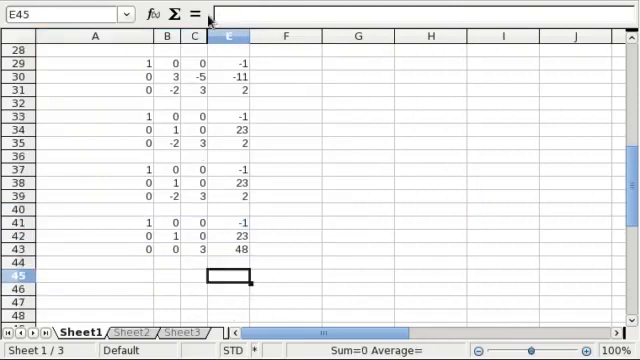
pyautogui.write('=E43/3')
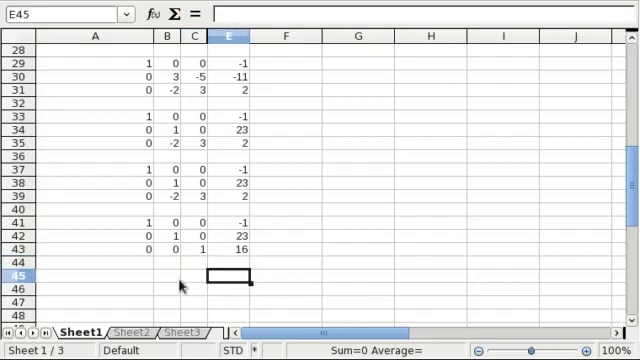
pyautogui.moveTo(245, 248)
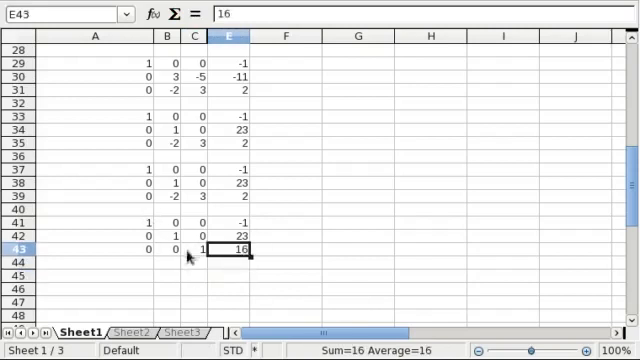
pyautogui.click(224, 286)
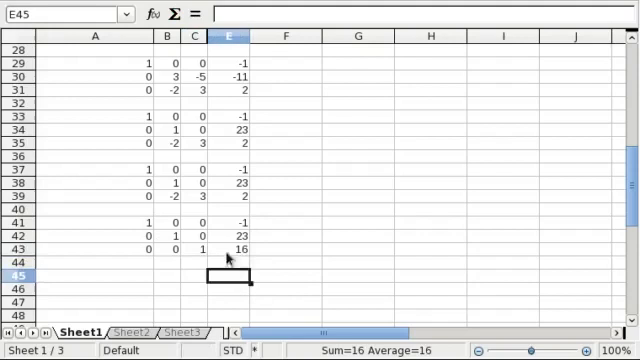
# - Scroll back to the top, rerun Solver and keep x = -1, y = 23, z = 16
pyautogui.scroll(3)
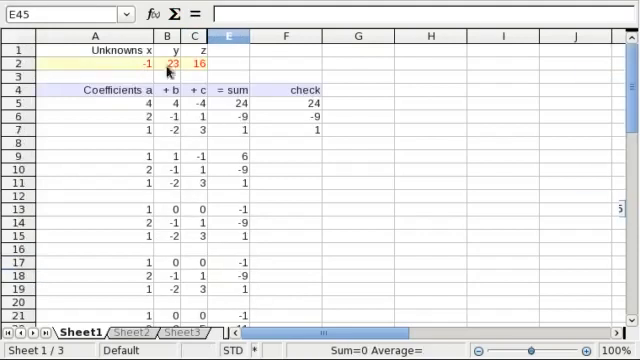
pyautogui.scroll(-3)
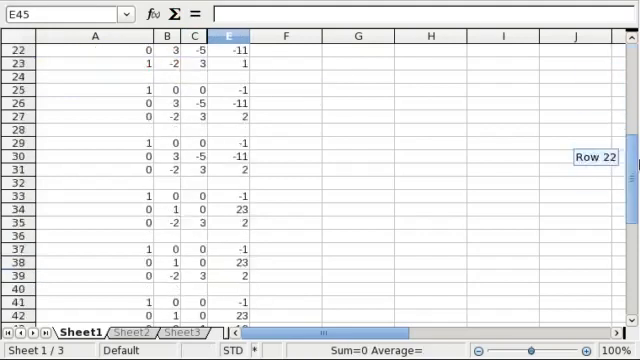
pyautogui.scroll(-3)
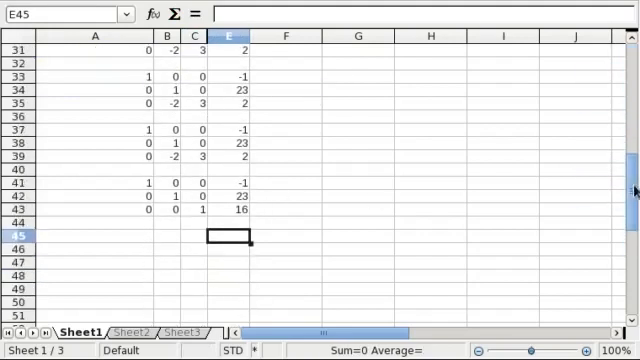
pyautogui.scroll(3)
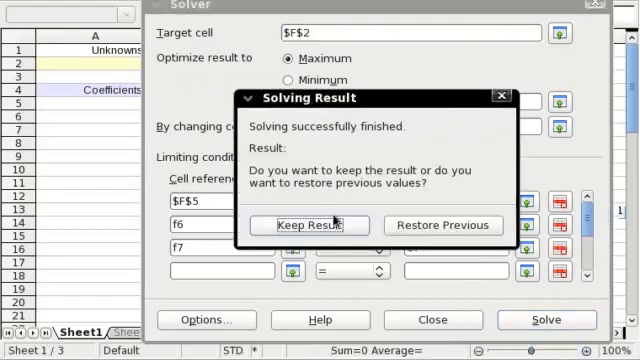
pyautogui.click(308, 224)
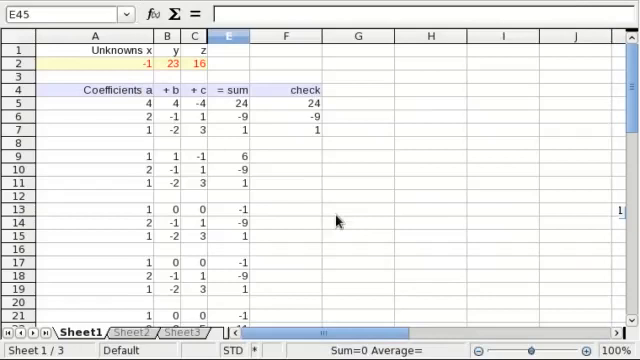